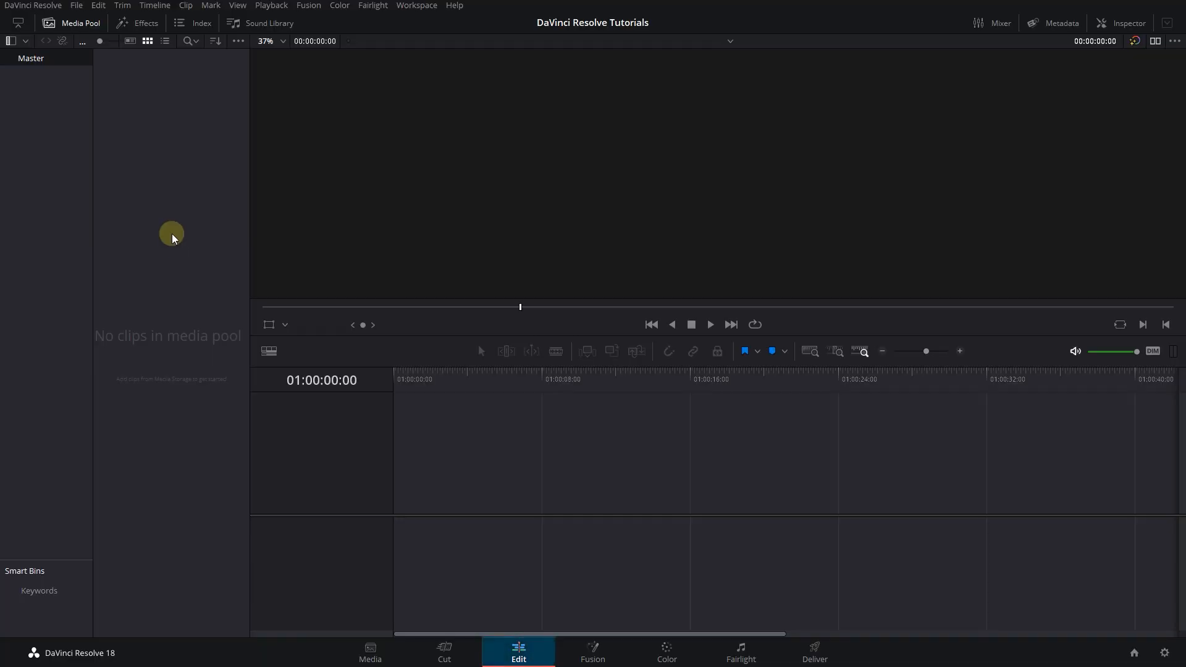
- Create a new Fusion composition from the empty media pool's context menu
right_click(172, 238)
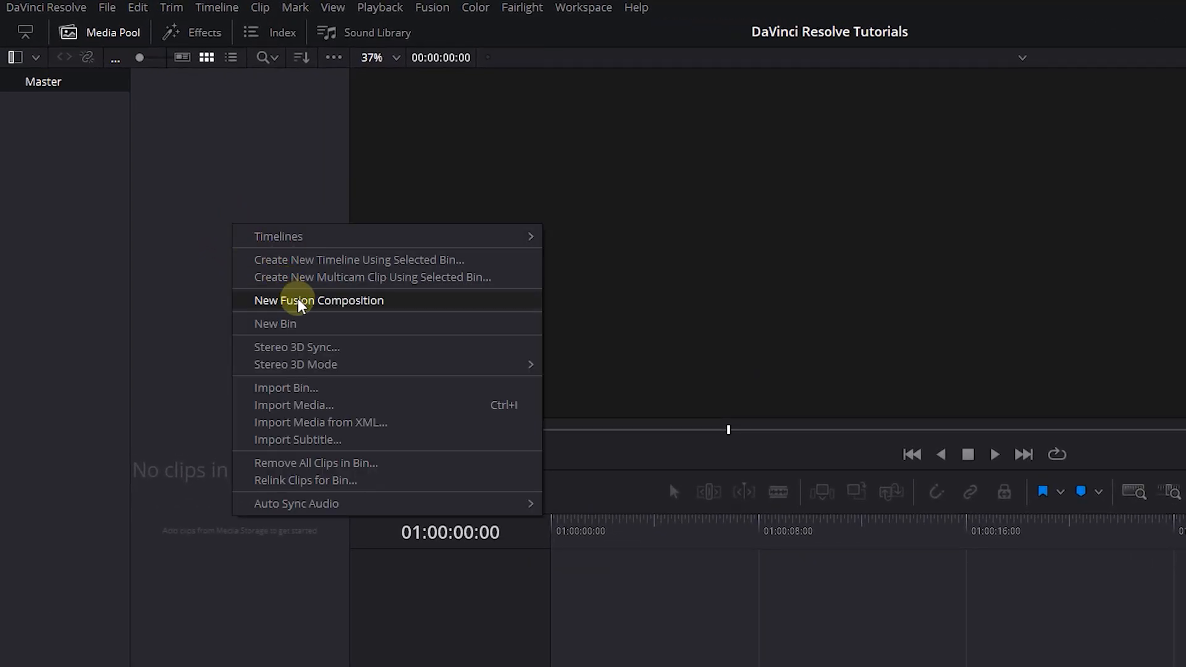
click(319, 300)
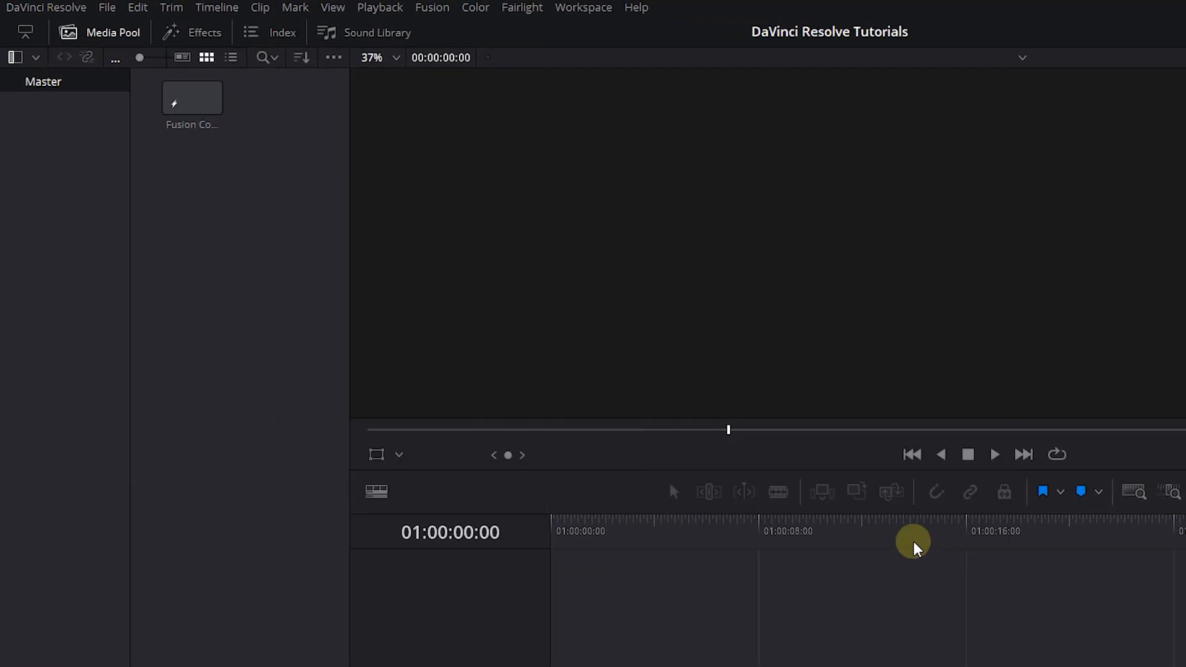
- Open the composition on the Fusion page and expand the Shape tools for the star network
click(592, 652)
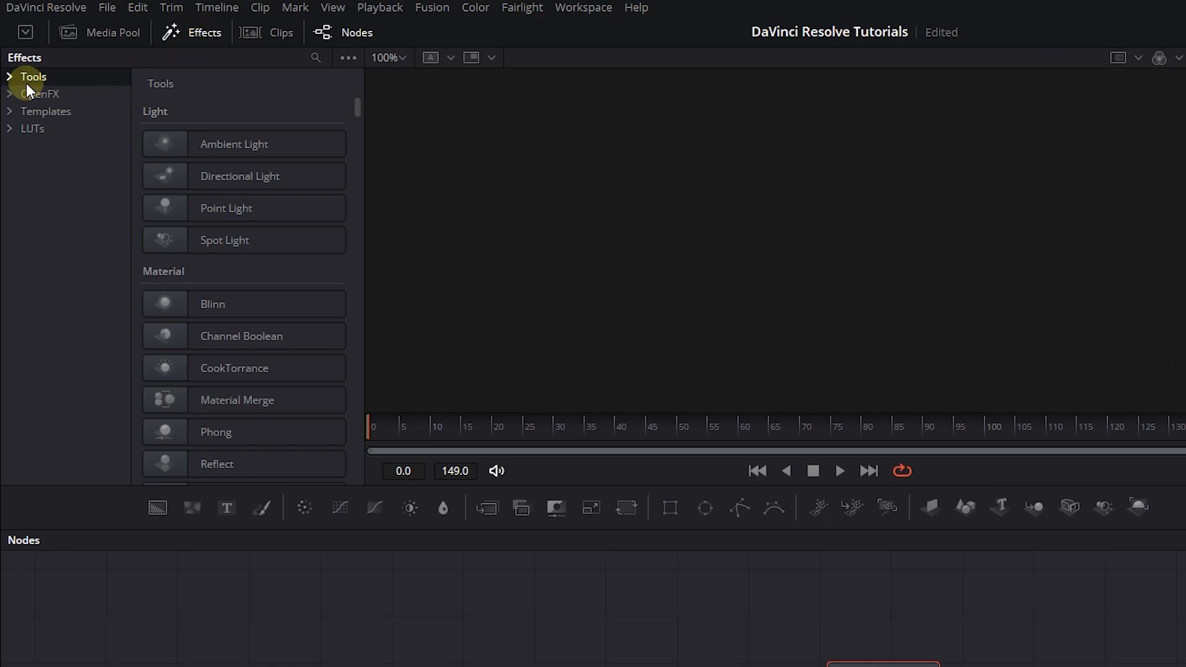
click(52, 440)
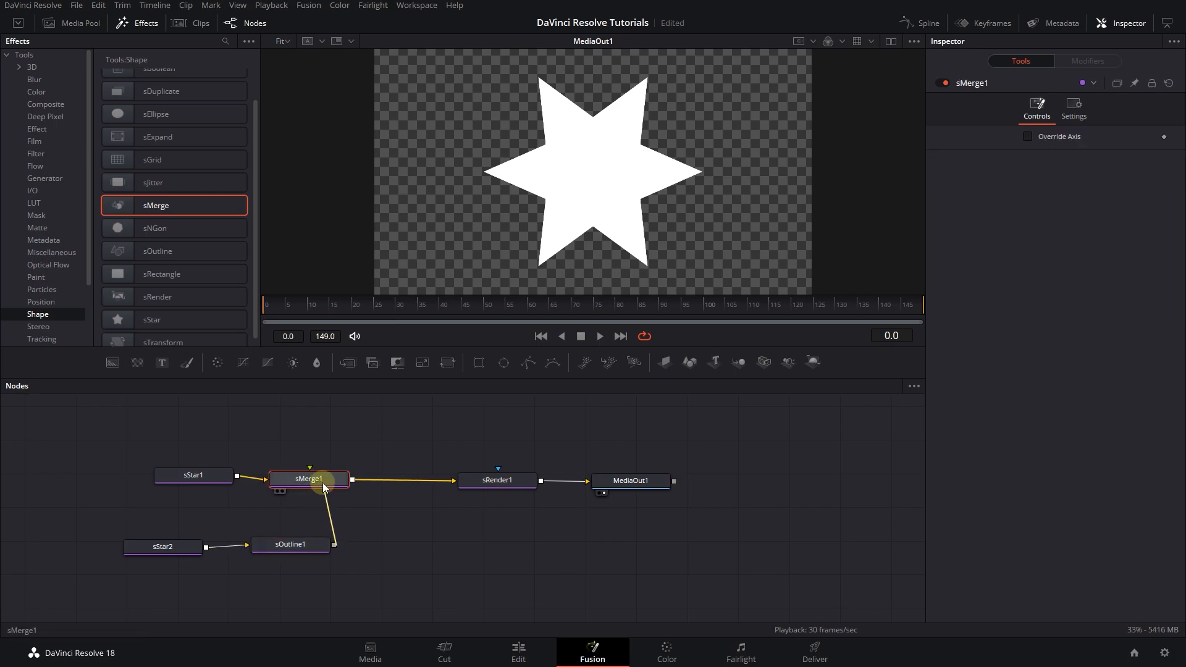
- Select sStar2 and show its Style settings to recolour the outline orange
click(162, 547)
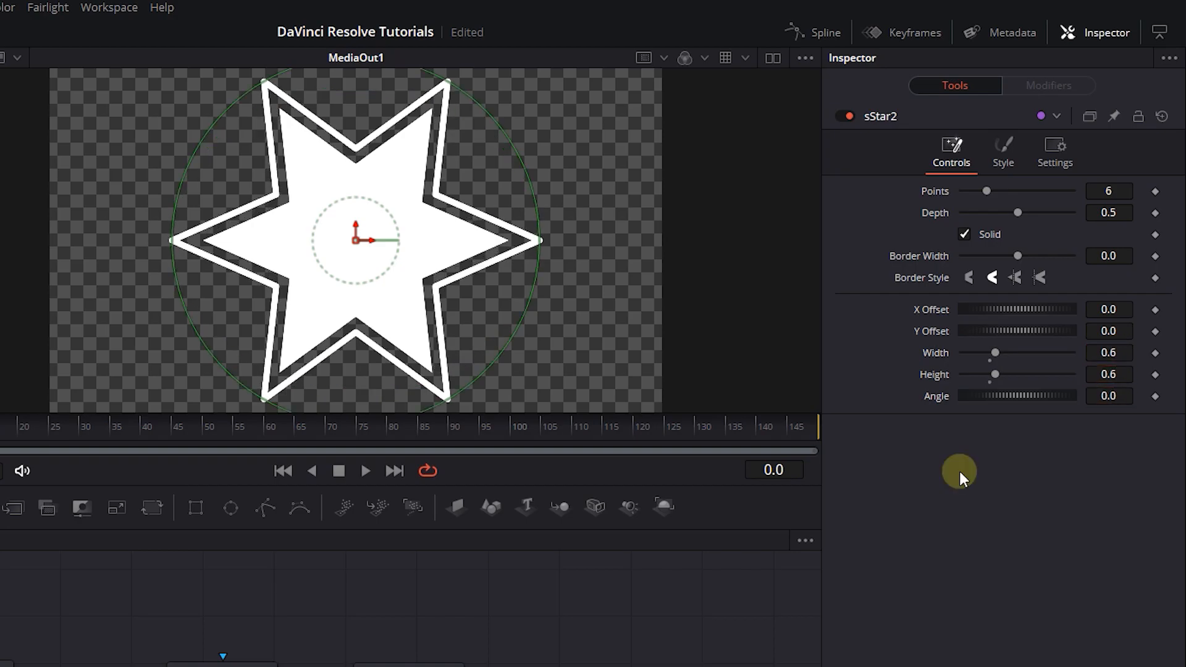
click(1004, 151)
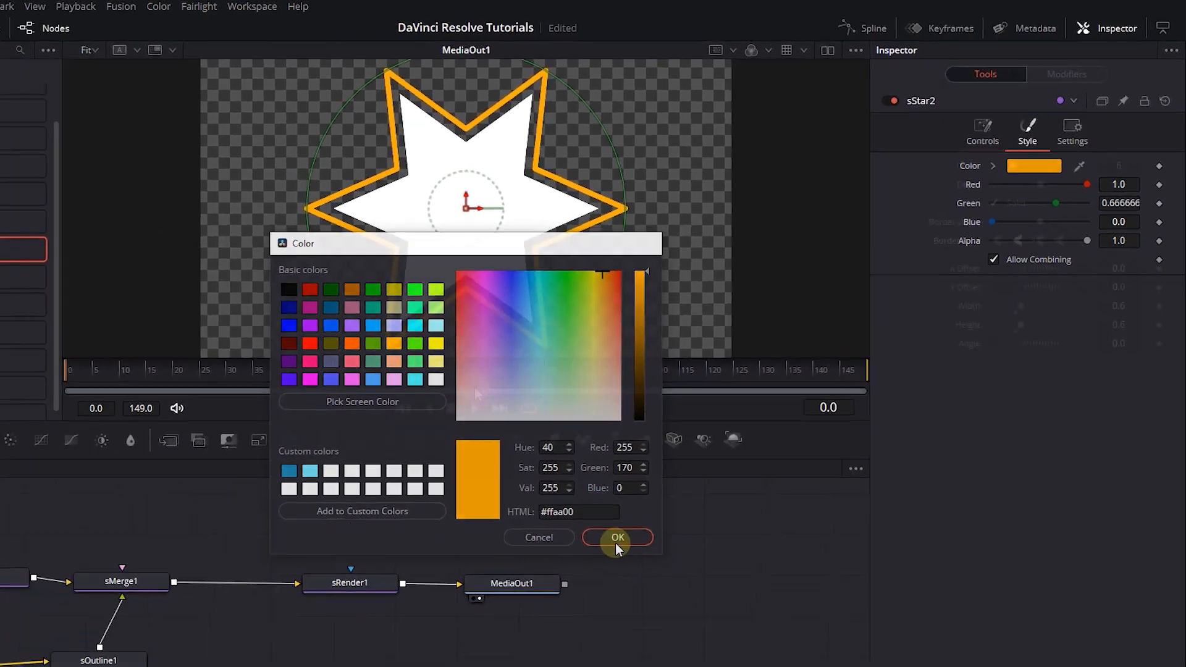
- Confirm the orange #ffaa00 outline colour in the Color dialog
click(616, 538)
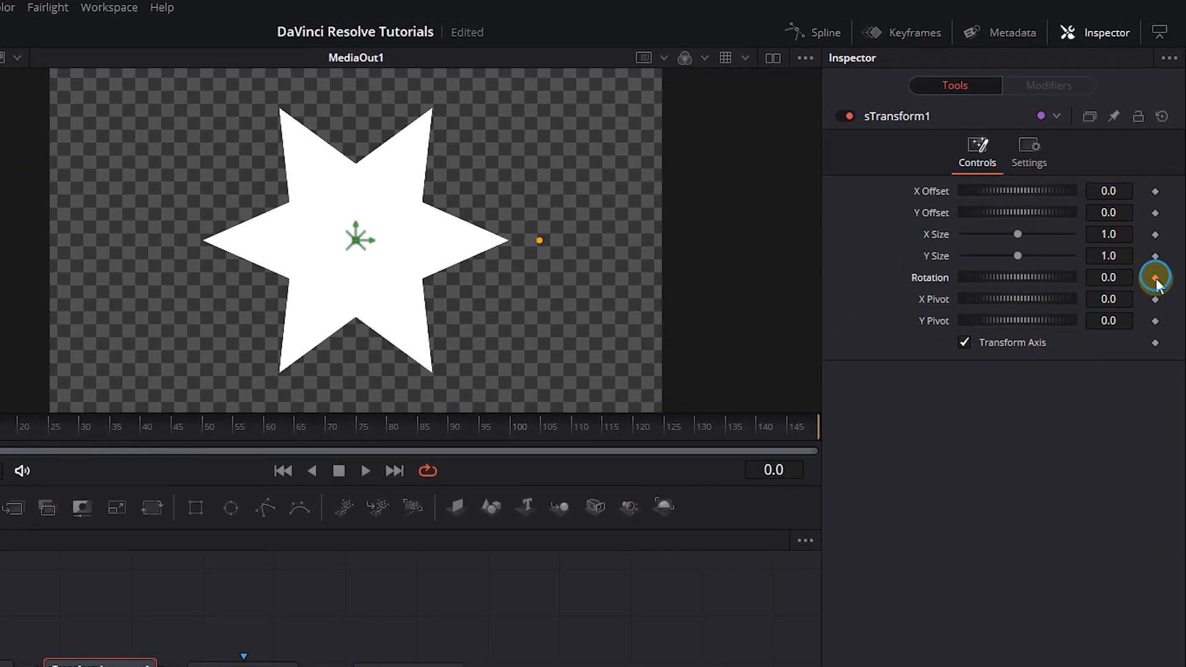
- Keyframe the sTransform Rotation at frame 0 so the star rotates over the clip
click(1156, 276)
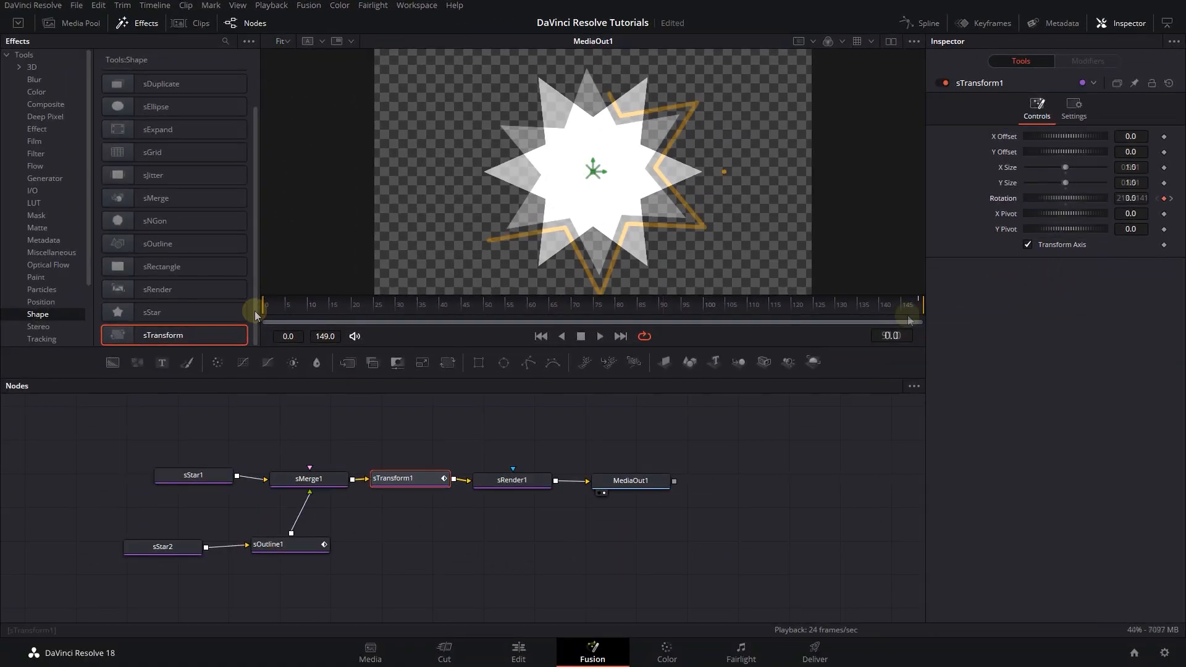
click(517, 652)
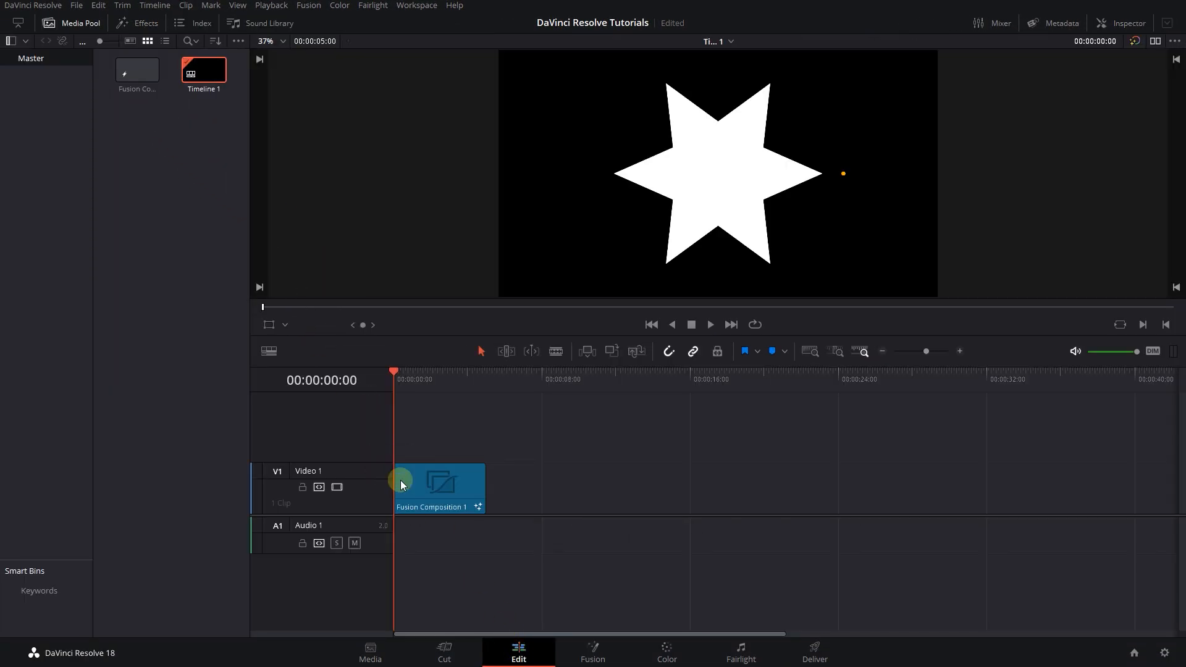
- Play back Fusion Composition 1 on the Video 1 track of the Edit timeline
click(709, 325)
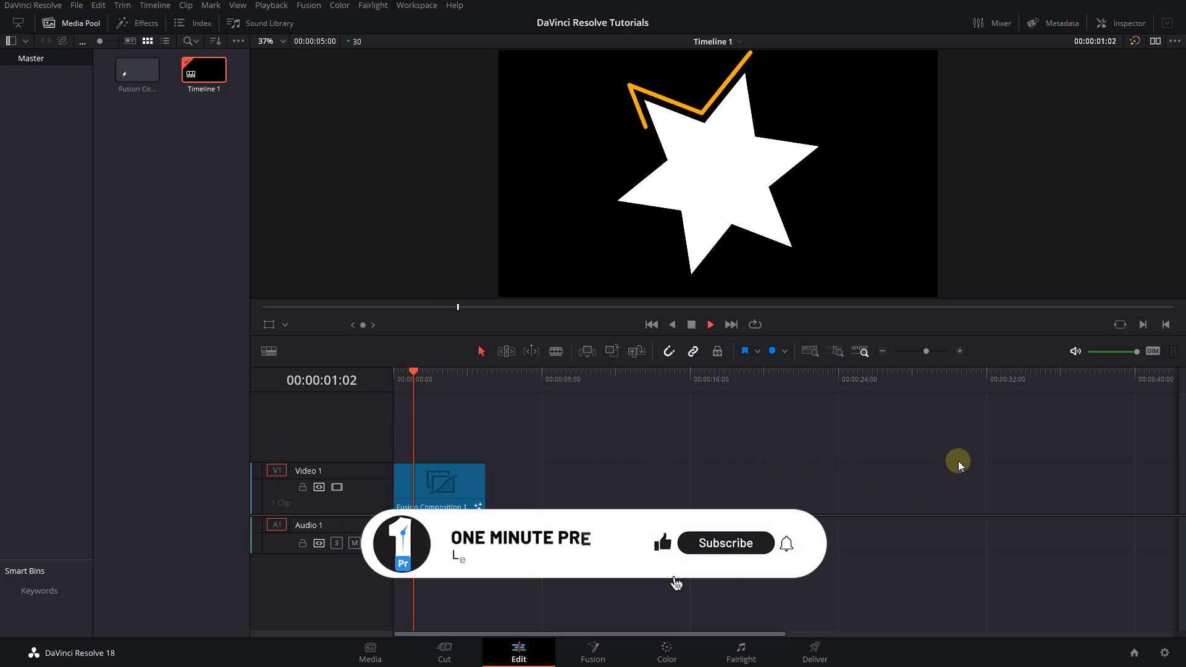